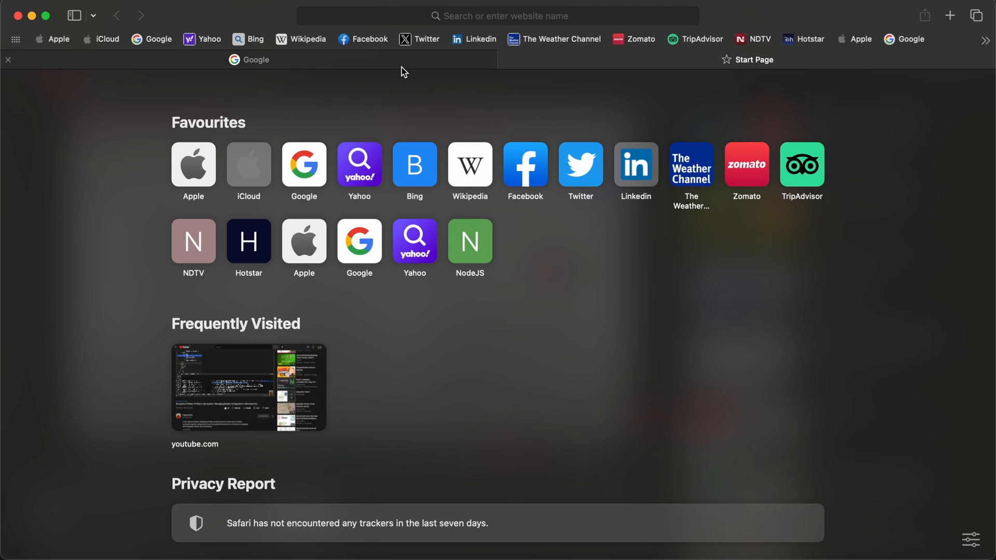
Step: Search Google for 'scala' to find the official Scala language website
{"action": "left_click", "coordinate": [302, 166]}
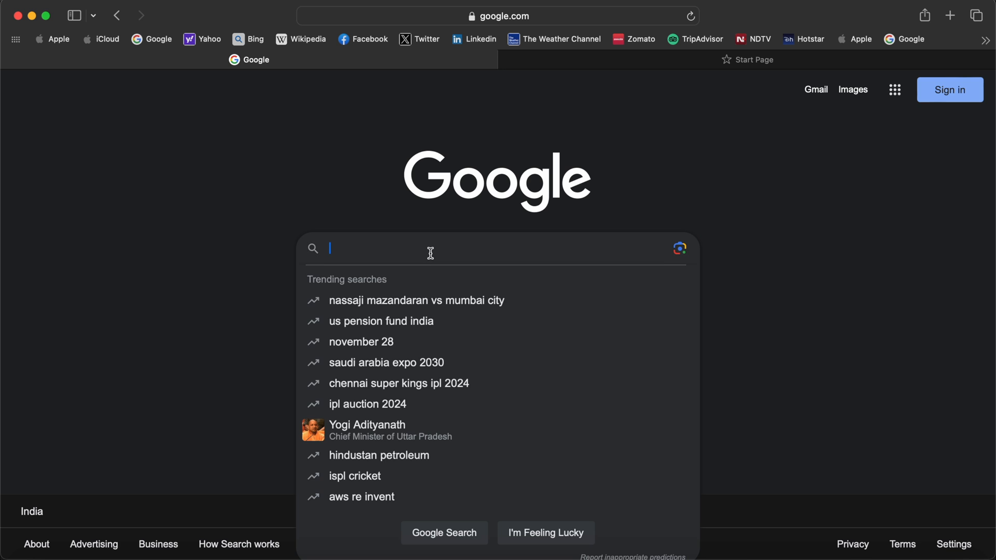
{"action": "type", "text": "scala"}
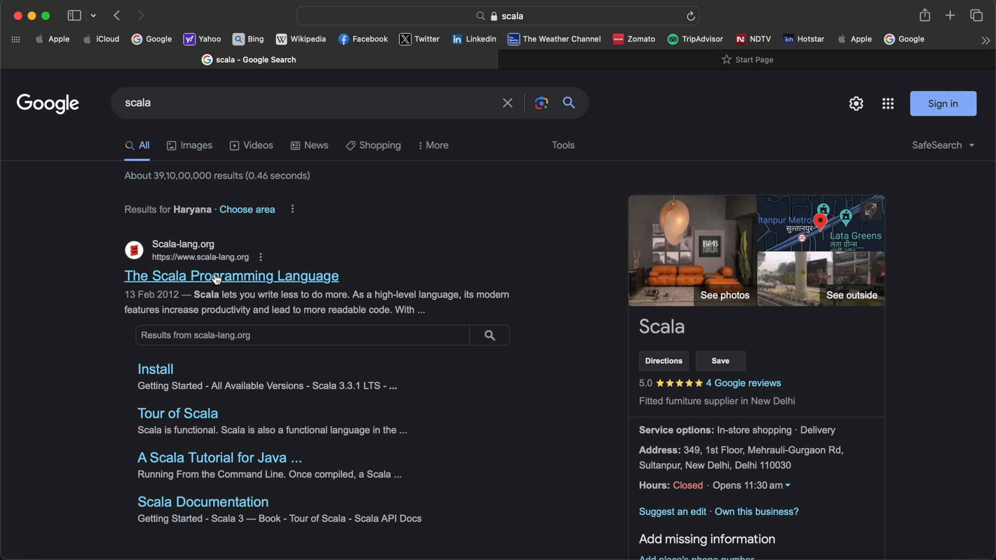
{"action": "mouse_move", "coordinate": [219, 274]}
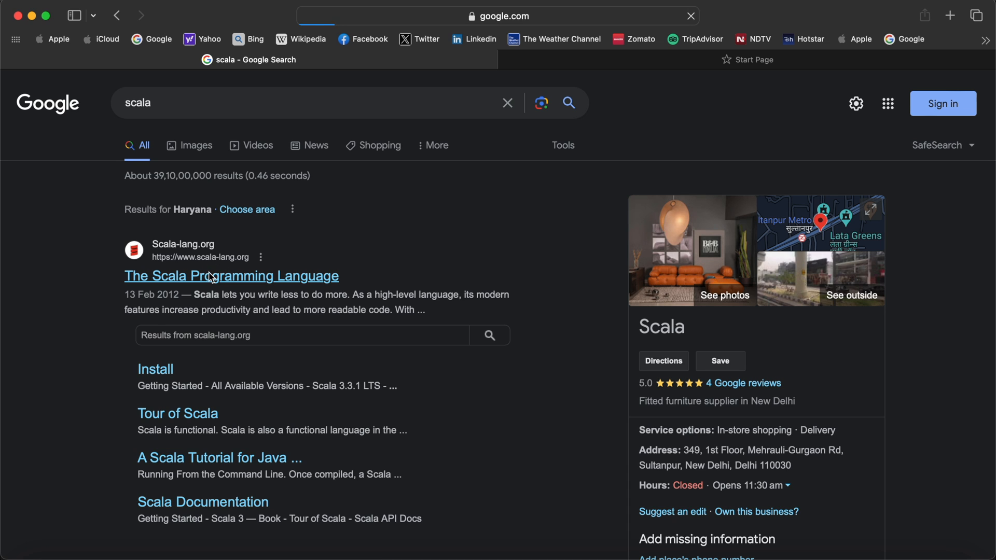
Step: Open the scala-lang.org result and scroll past the homepage intro
{"action": "left_click", "coordinate": [231, 276]}
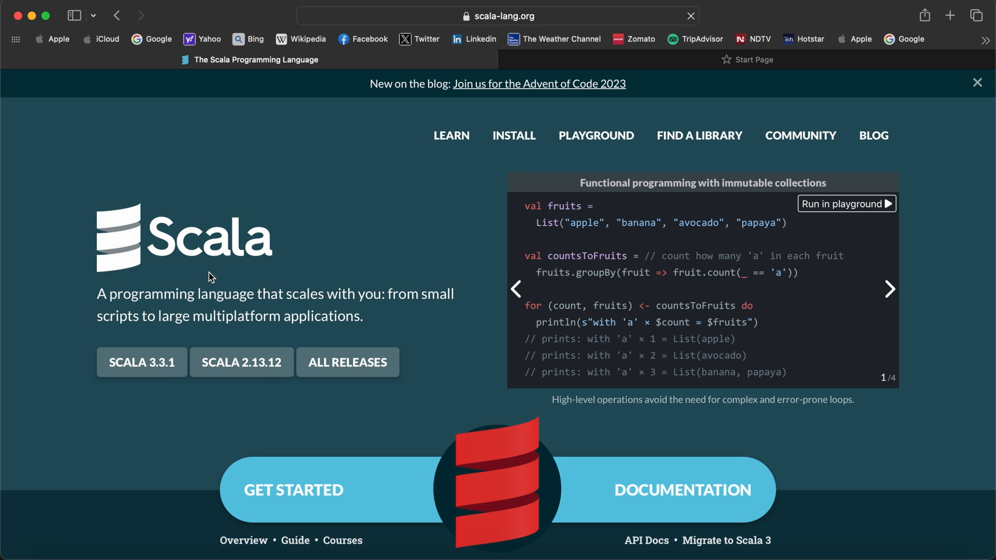
{"action": "mouse_move", "coordinate": [400, 265]}
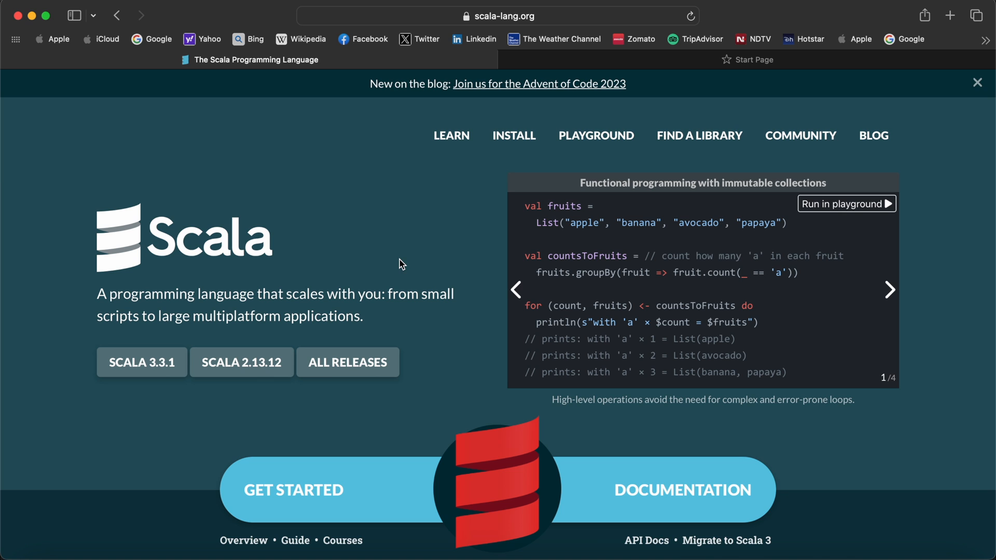
{"action": "mouse_move", "coordinate": [420, 247]}
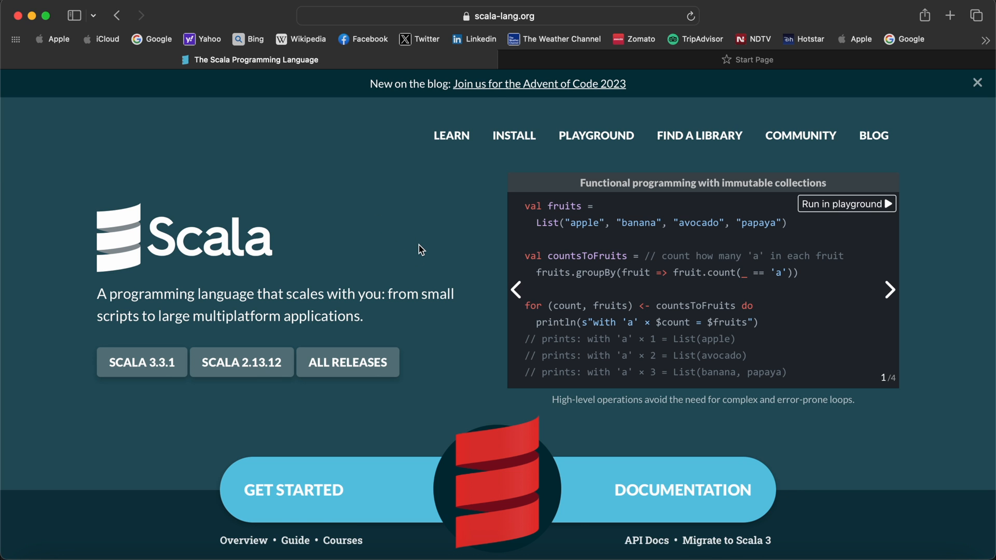
{"action": "scroll", "scroll_direction": "down", "scroll_amount": 3}
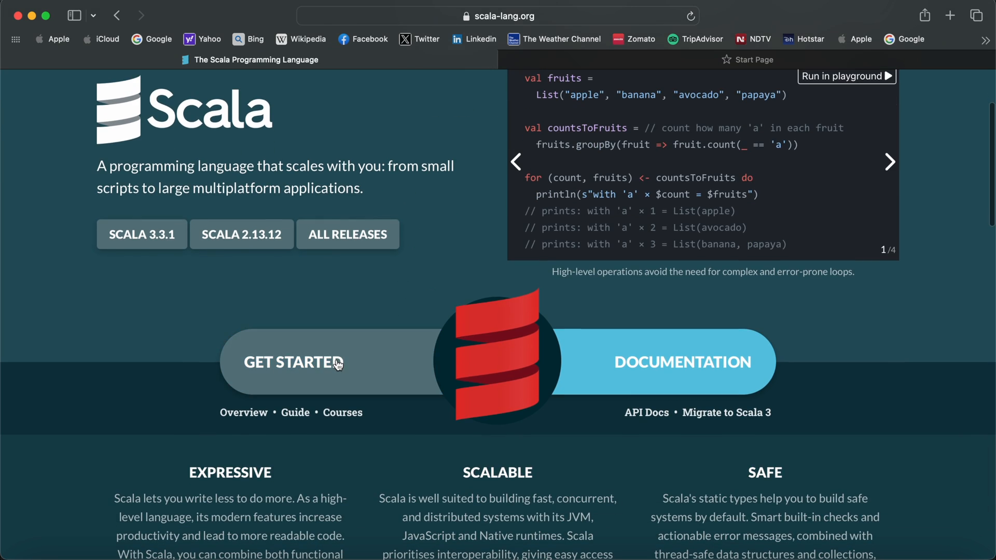
Step: Open GET STARTED and scroll to the macOS 'Using the Scala Installer' section
{"action": "left_click", "coordinate": [294, 362]}
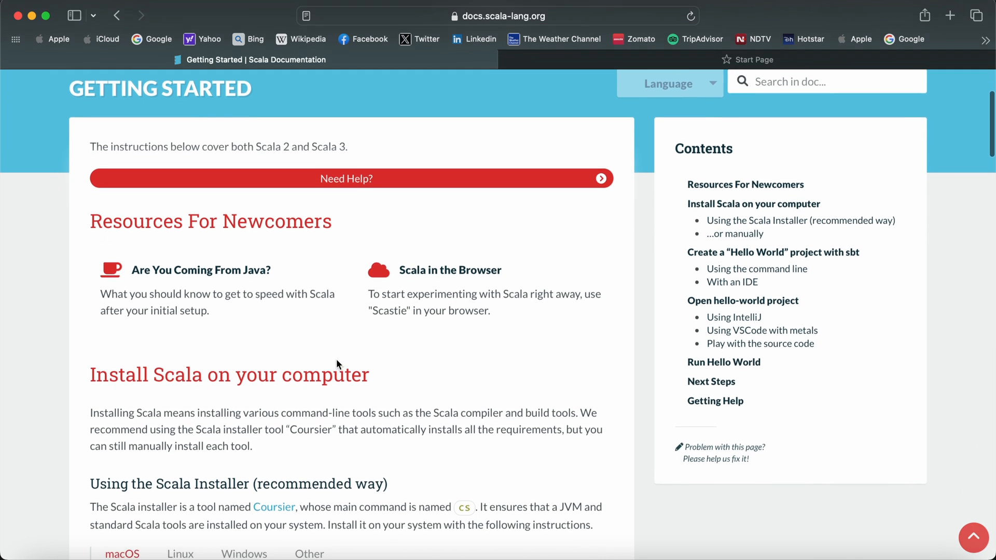
{"action": "scroll", "scroll_direction": "down", "scroll_amount": 3}
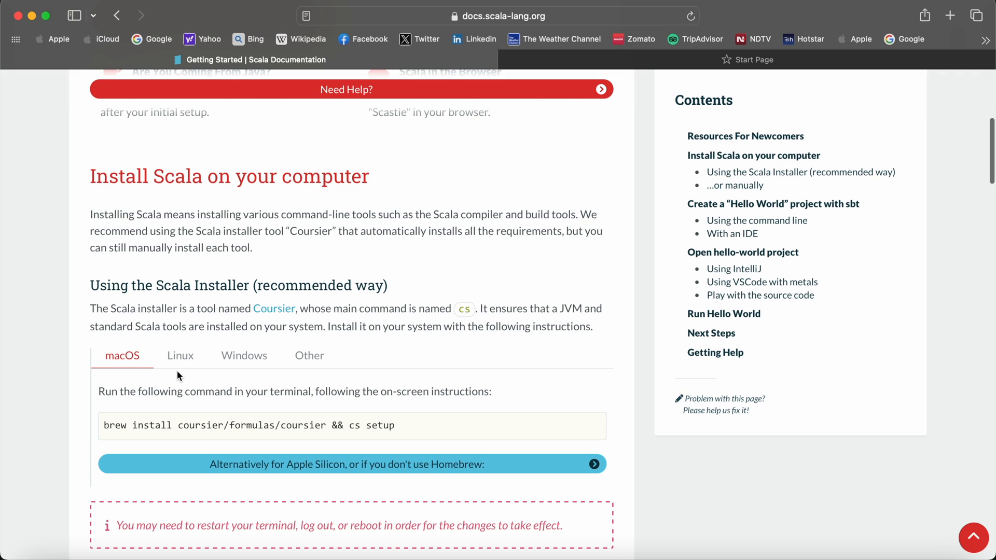
{"action": "mouse_move", "coordinate": [130, 369]}
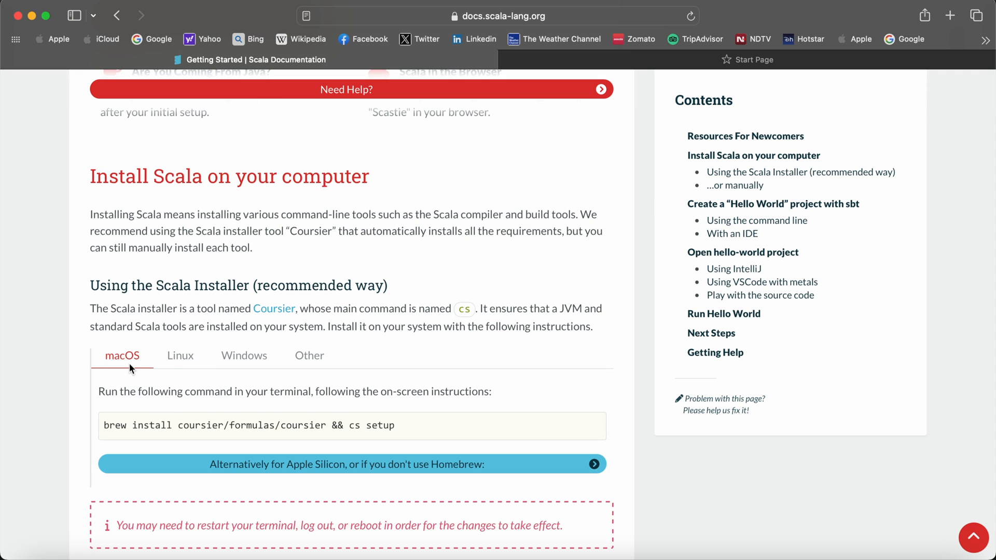
{"action": "mouse_move", "coordinate": [208, 369]}
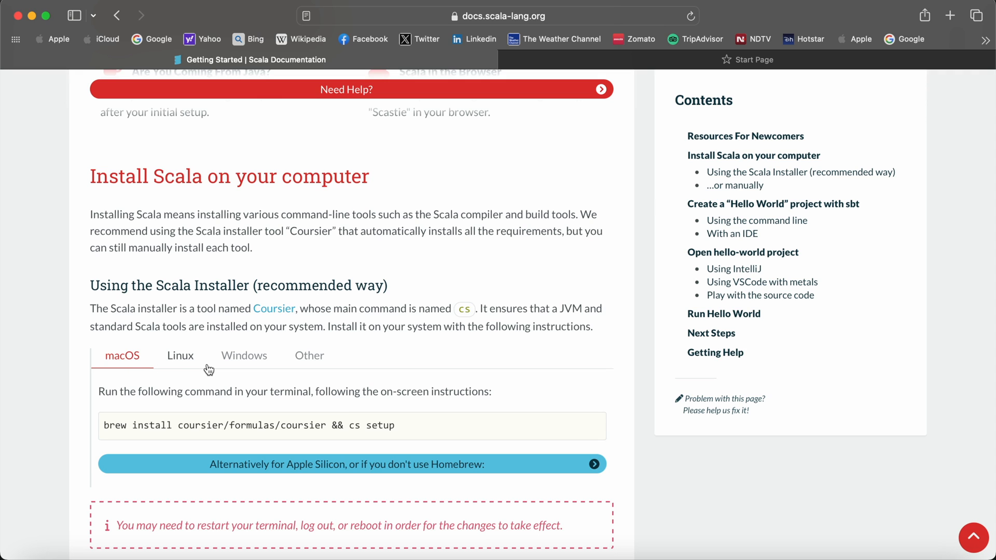
{"action": "mouse_move", "coordinate": [285, 412]}
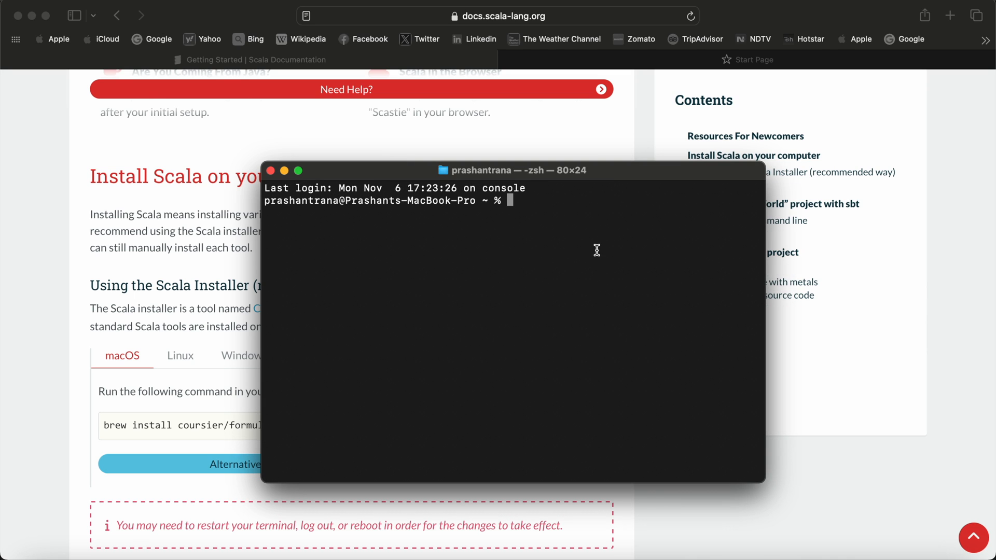
Step: Run 'javac -version' (reports 17.0.4.1), then begin 'java -version' for the runtime
{"action": "type", "text": "javac -ve"}
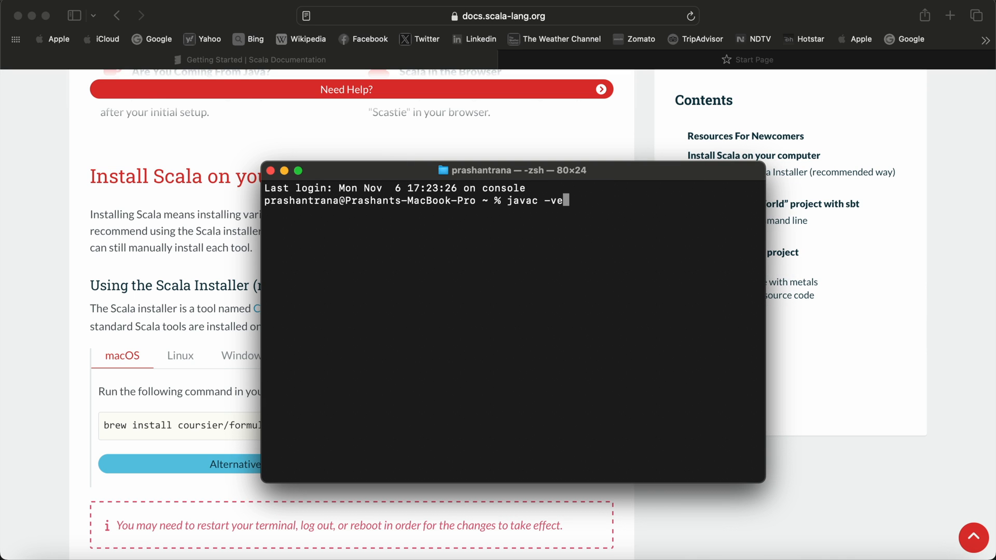
{"action": "type", "text": "rsion"}
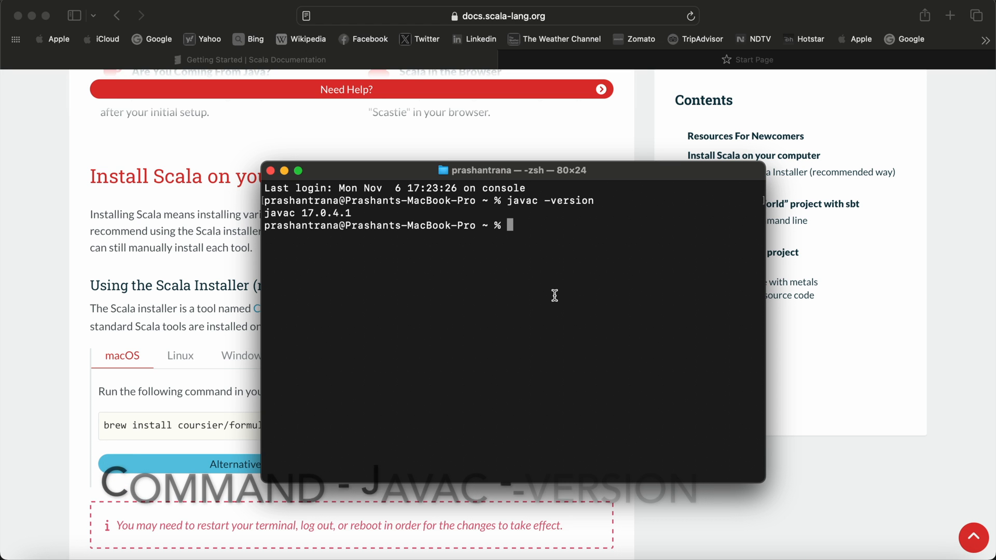
{"action": "type", "text": "java"}
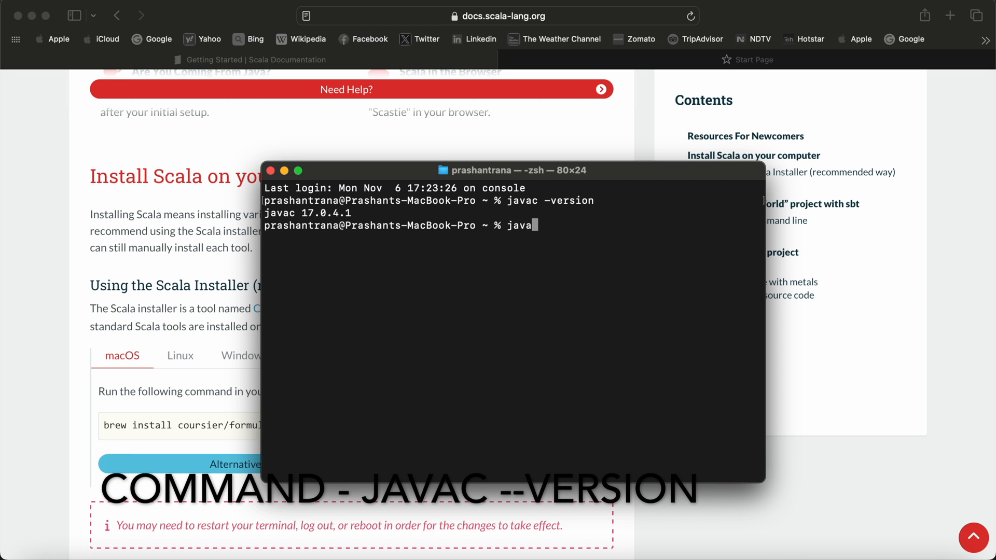
{"action": "type", "text": "-ve"}
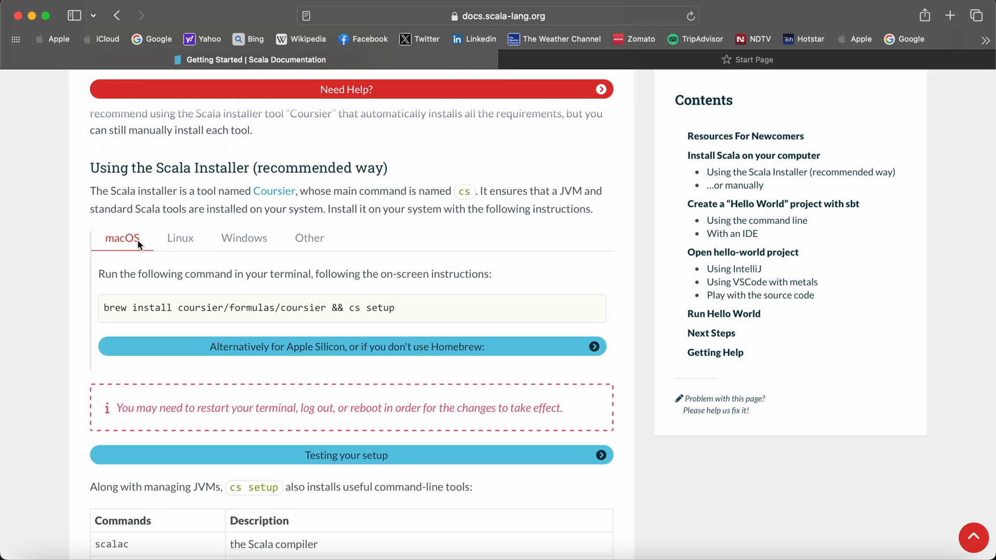
{"action": "mouse_move", "coordinate": [131, 251]}
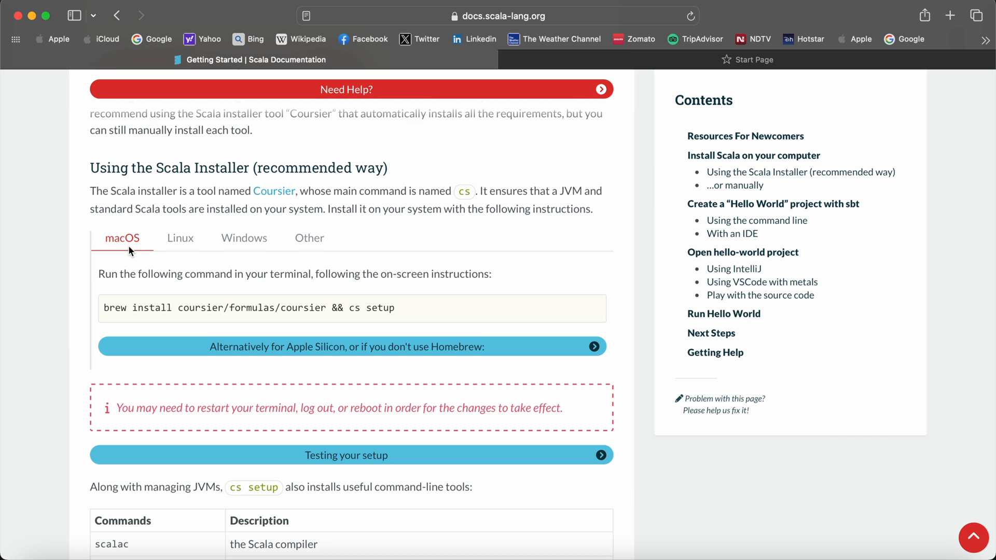
Step: Expand 'Alternatively for Apple Silicon, or if you don't use Homebrew' to reveal its commands
{"action": "scroll", "scroll_direction": "down", "scroll_amount": 3}
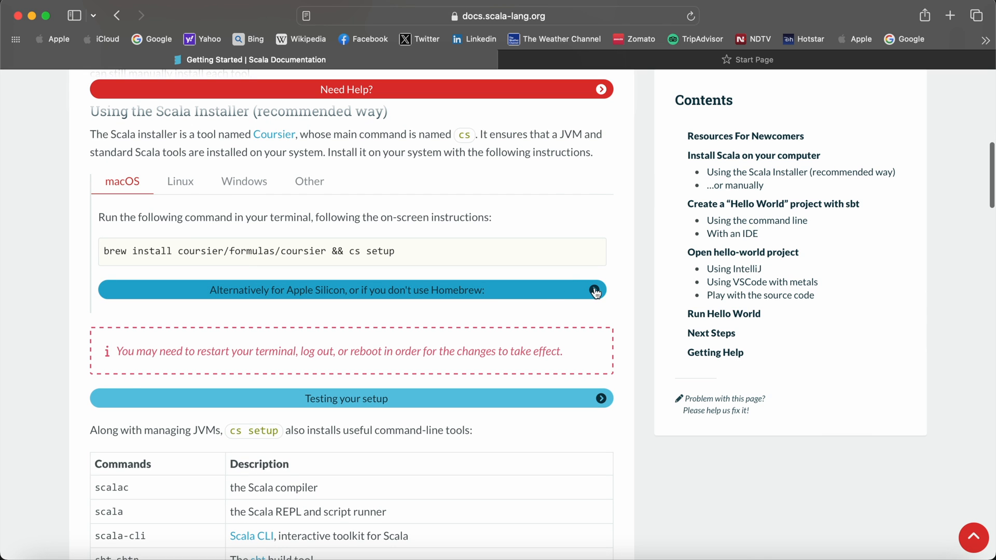
{"action": "left_click", "coordinate": [595, 290]}
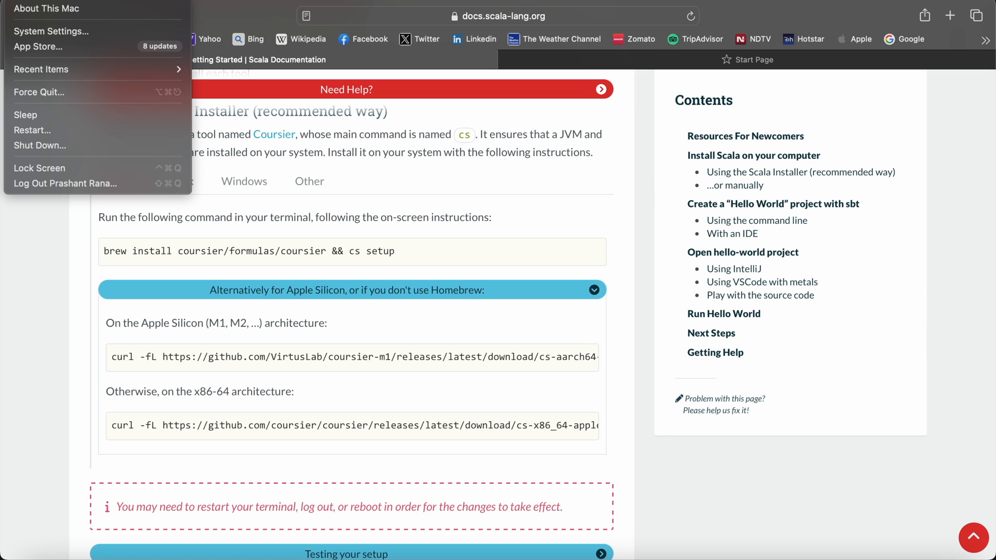
{"action": "left_click", "coordinate": [45, 9]}
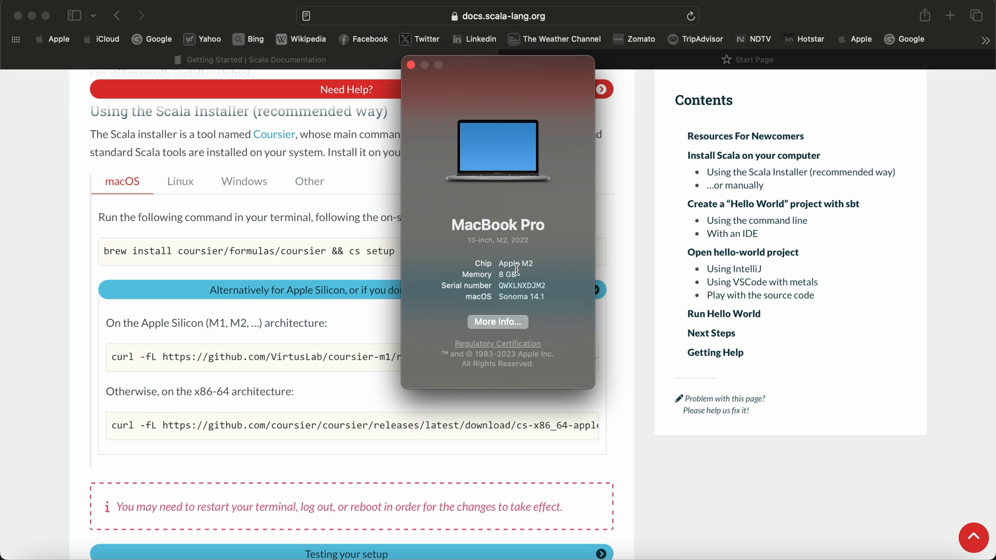
{"action": "left_click", "coordinate": [411, 65]}
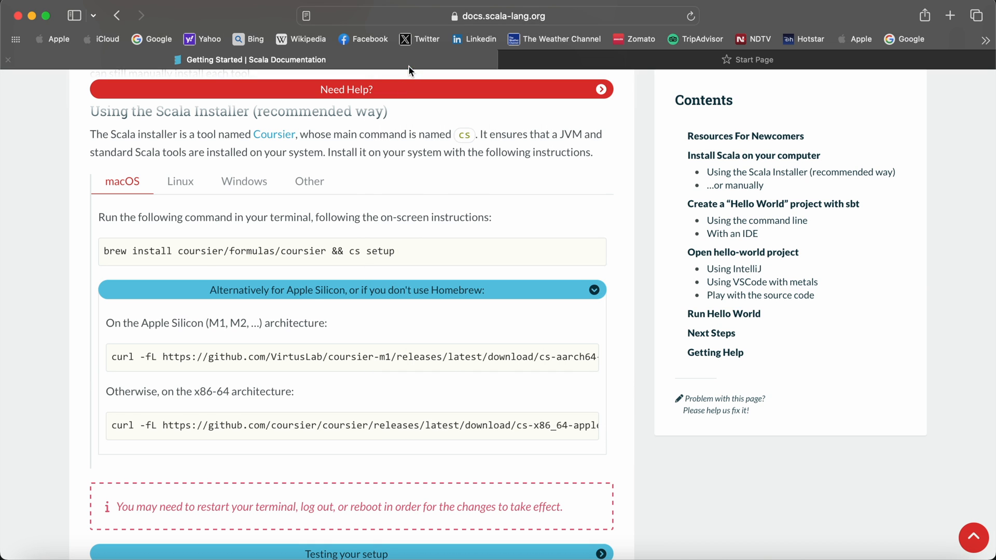
{"action": "mouse_move", "coordinate": [210, 394]}
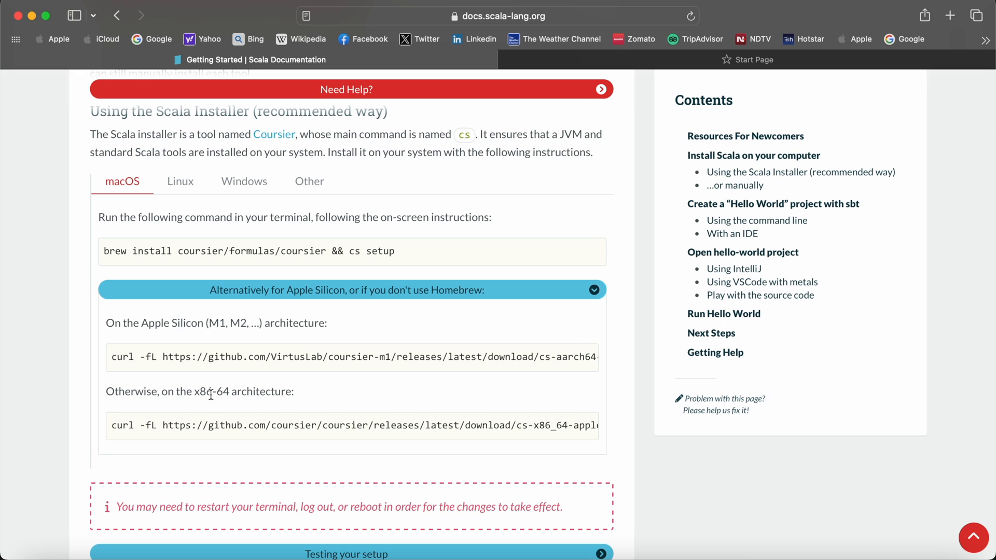
{"action": "mouse_move", "coordinate": [296, 404]}
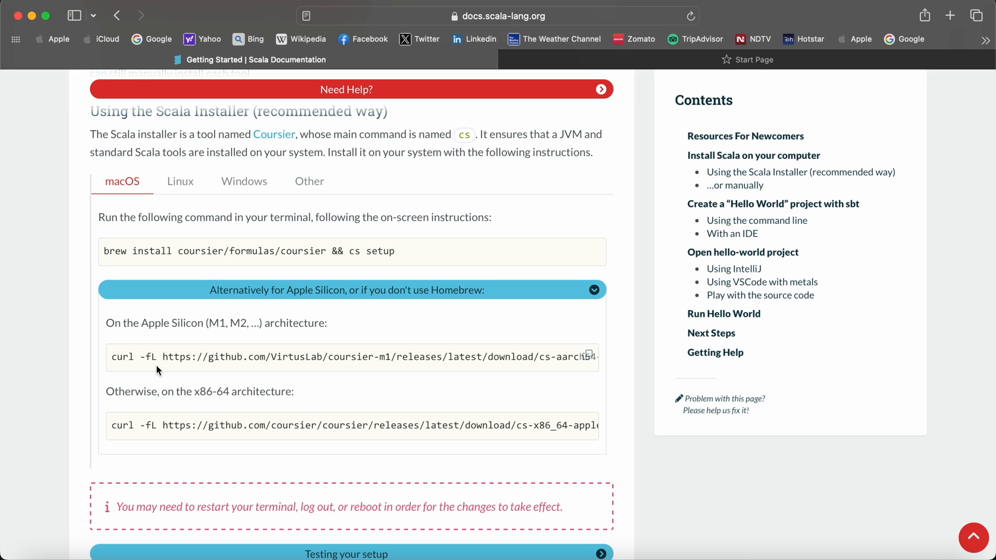
Step: Copy the Apple Silicon Coursier curl command and switch to Terminal
{"action": "left_click_drag", "start_coordinate": [111, 356], "coordinate": [368, 355]}
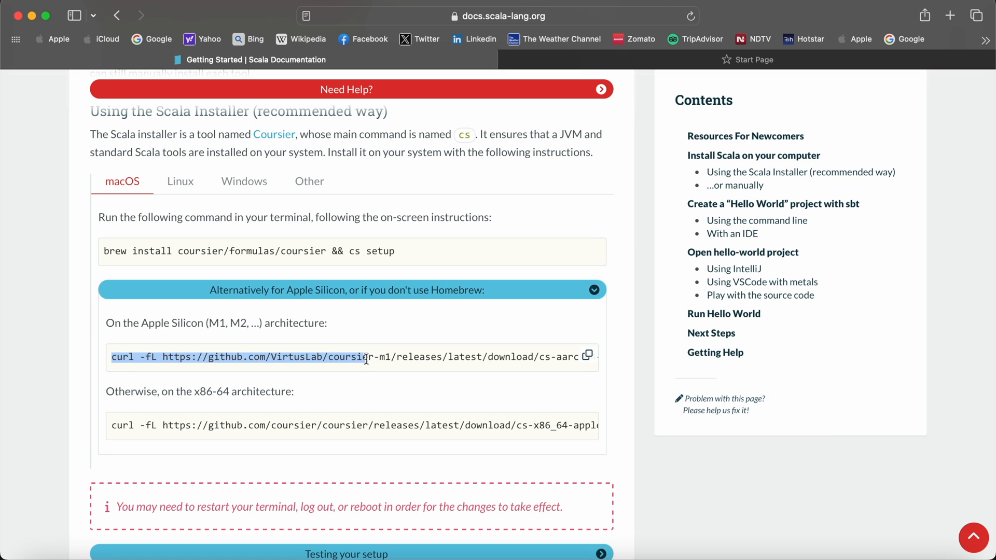
{"action": "mouse_move", "coordinate": [587, 364]}
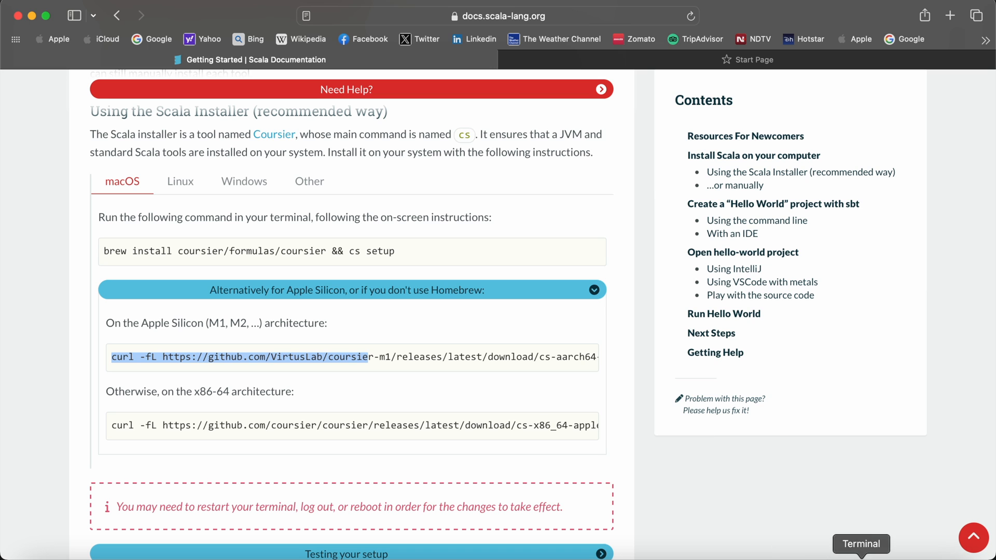
{"action": "left_click", "coordinate": [861, 544]}
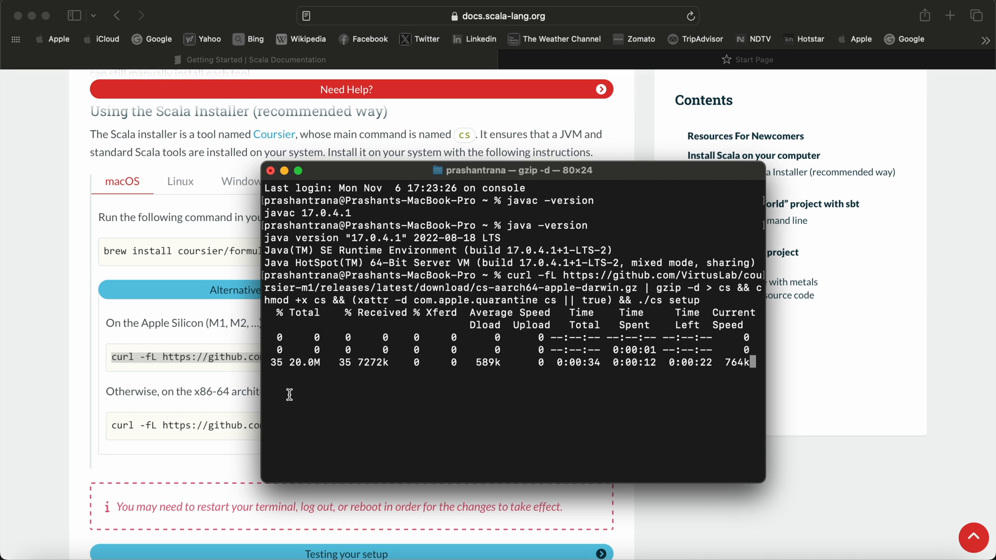
{"action": "mouse_move", "coordinate": [412, 387]}
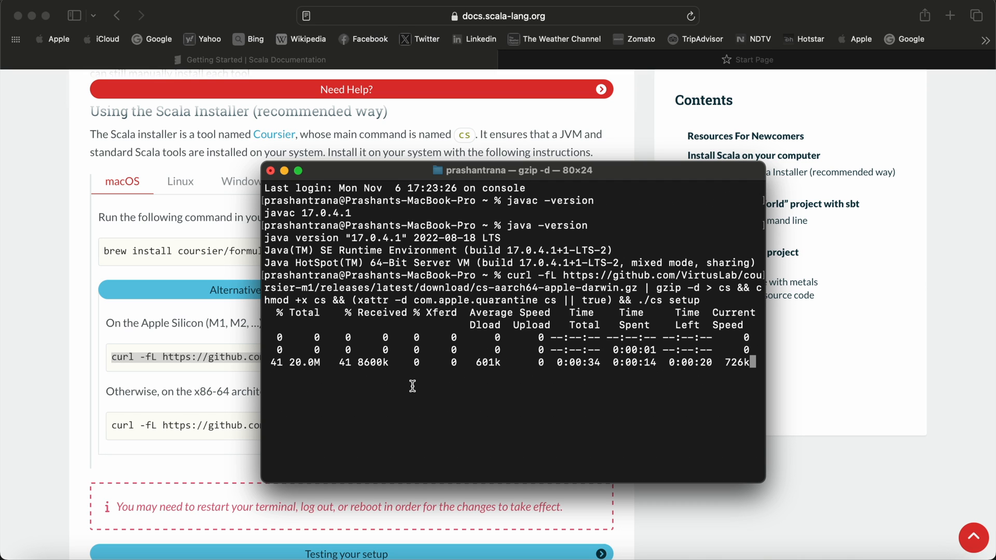
Step: Move the Terminal window right while the Coursier curl install downloads
{"action": "left_click_drag", "start_coordinate": [513, 169], "coordinate": [592, 155]}
{"action": "type", "text": "y"}
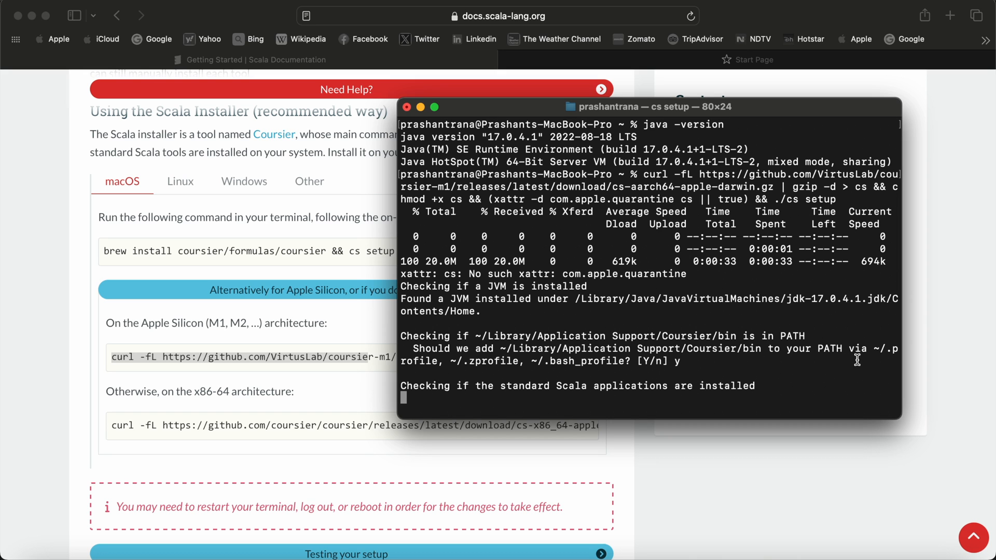
{"action": "mouse_move", "coordinate": [587, 369]}
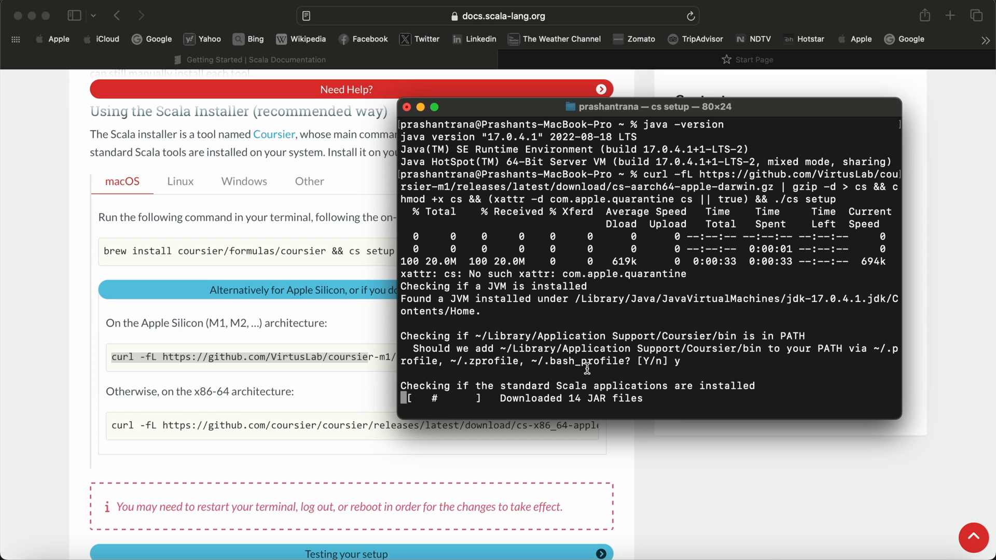
{"action": "mouse_move", "coordinate": [587, 368]}
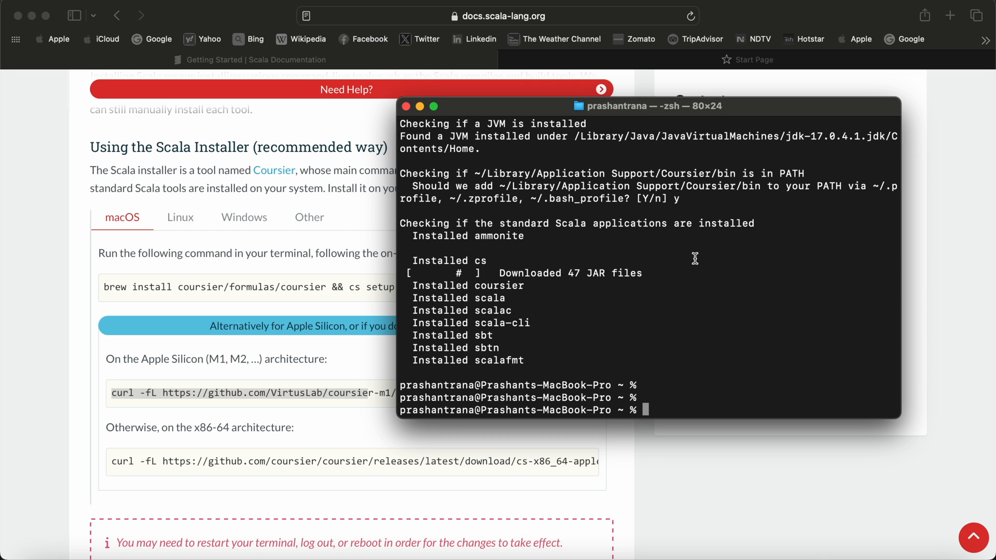
{"action": "mouse_move", "coordinate": [581, 279]}
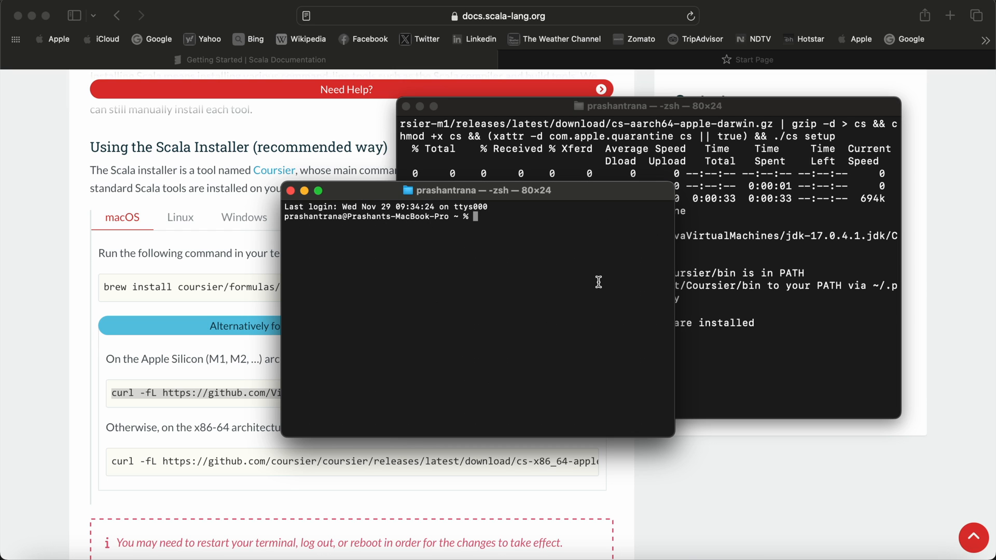
Step: In a new Terminal window, run scala --version and scalac --version, both reporting 3.3.1
{"action": "left_click_drag", "start_coordinate": [477, 190], "coordinate": [533, 190]}
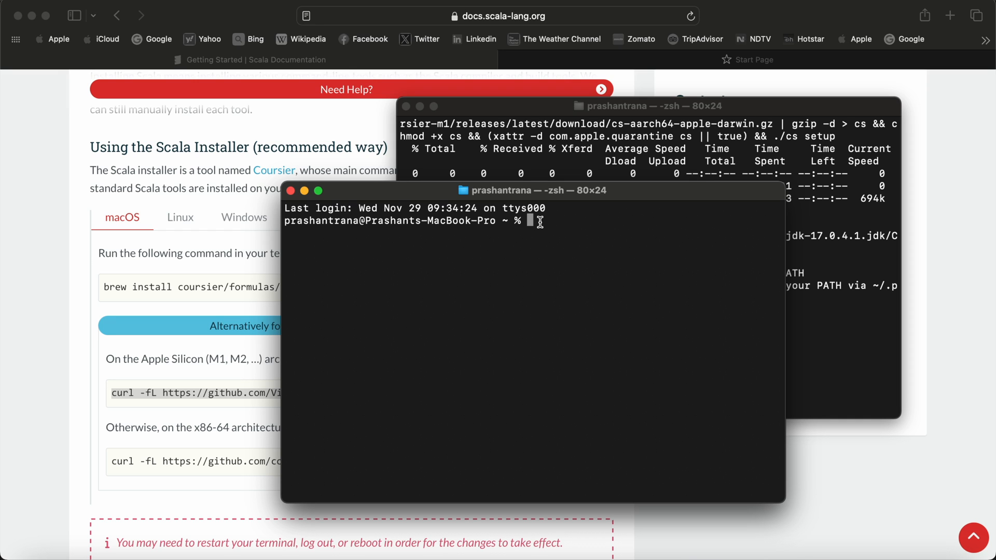
{"action": "type", "text": "scala --v"}
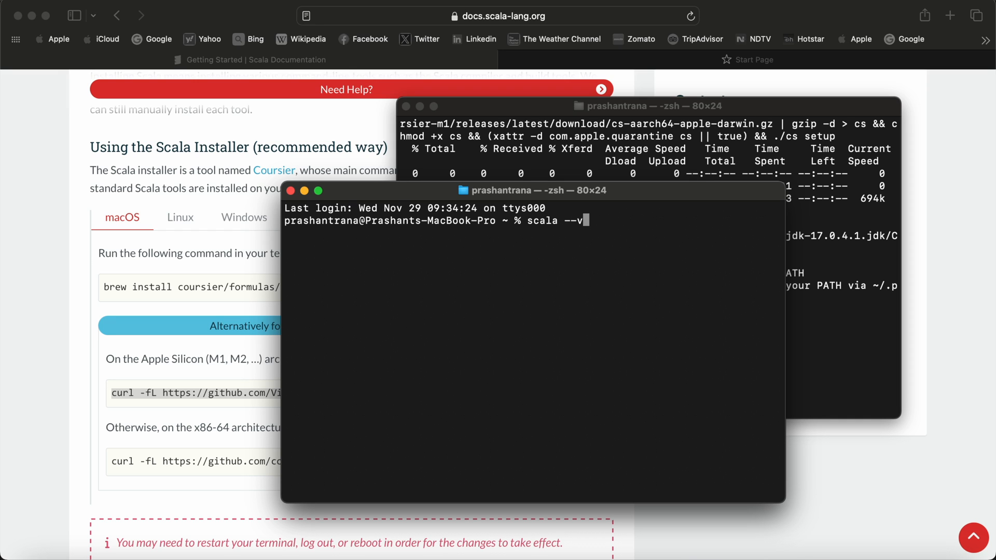
{"action": "type", "text": "ers"}
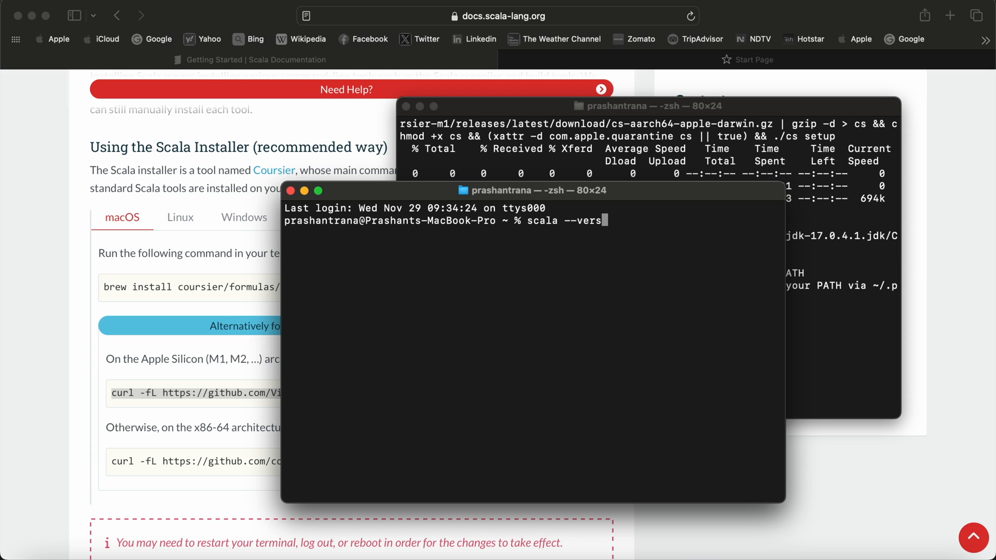
{"action": "type", "text": "ion"}
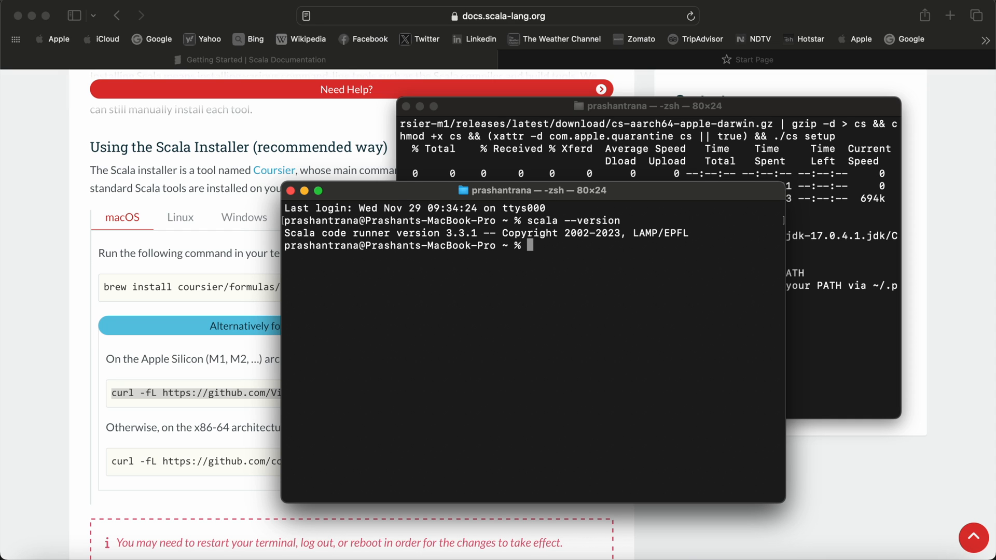
{"action": "type", "text": "scalac --version"}
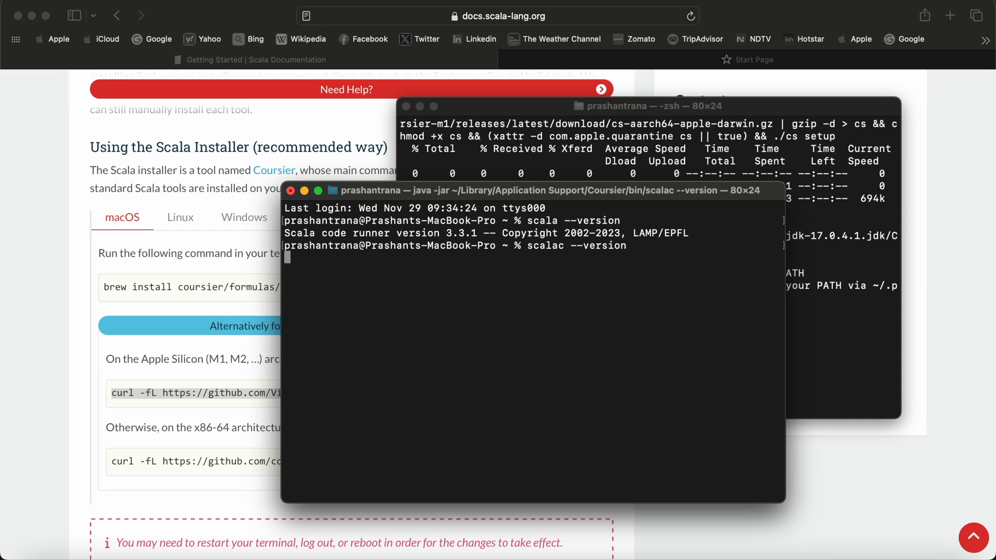
{"action": "key", "text": "enter"}
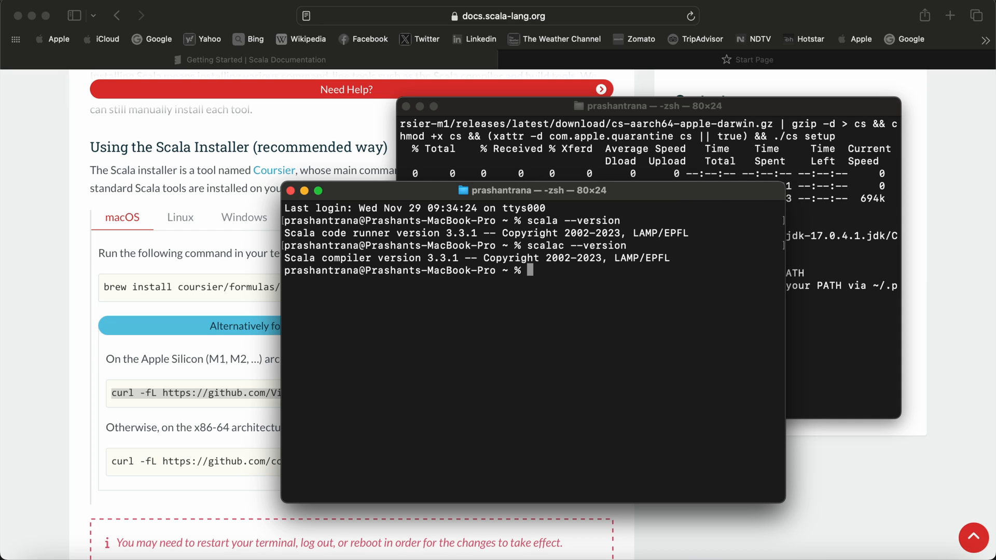